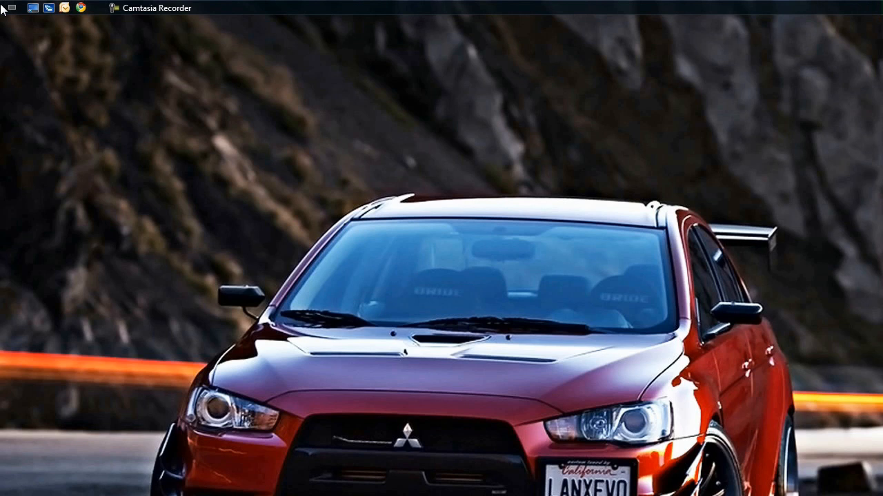
{"action": "mouse_move", "coordinate": [151, 178]}
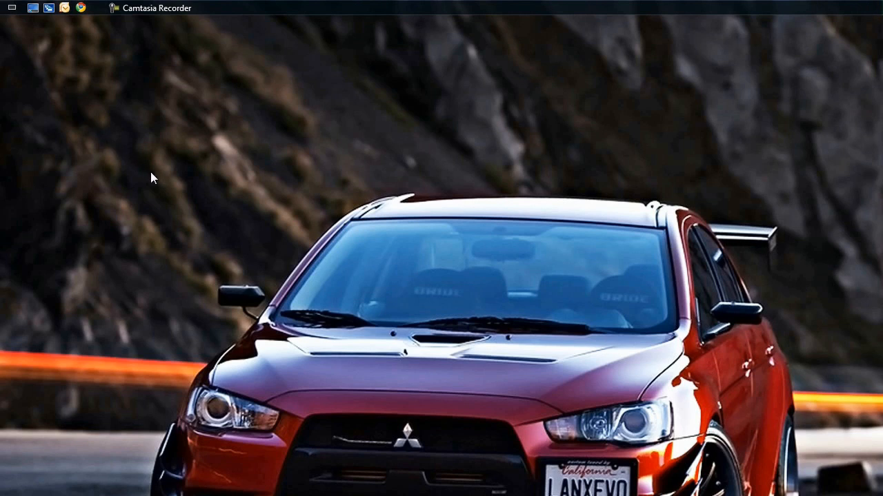
{"action": "mouse_move", "coordinate": [116, 147]}
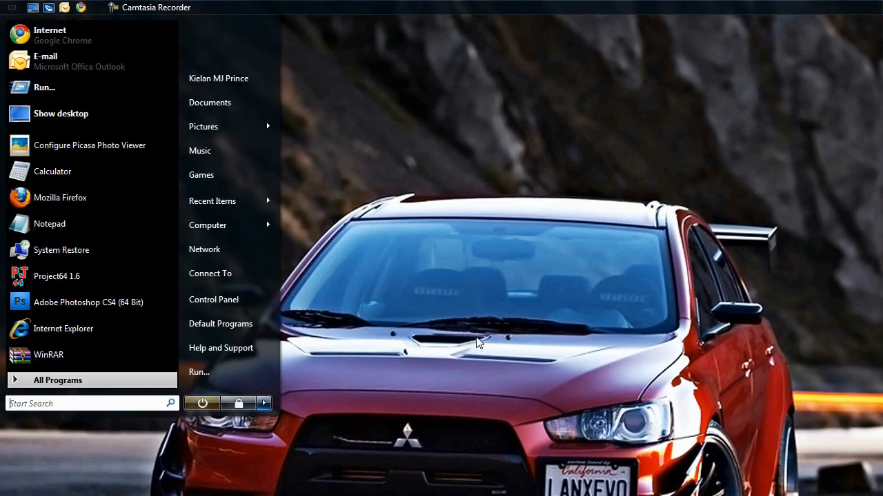
{"action": "mouse_move", "coordinate": [406, 381]}
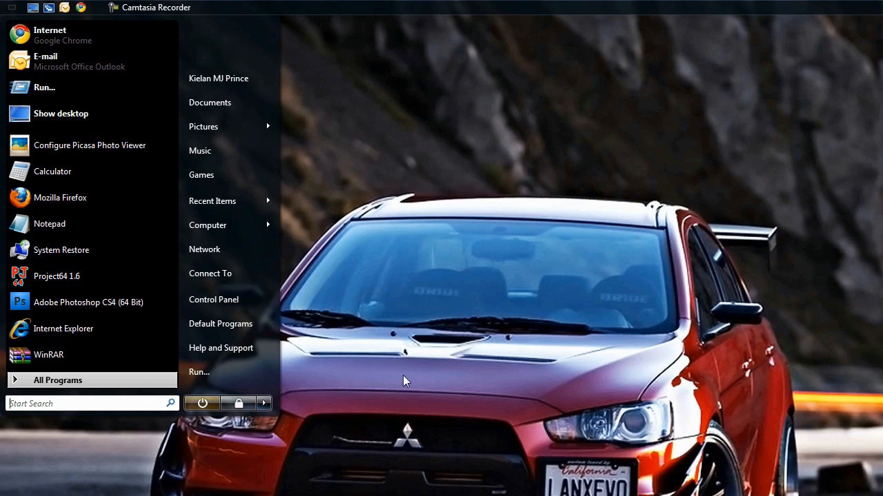
Search the Start menu for 'computer' to launch Computer Management.
{"action": "type", "text": "computer"}
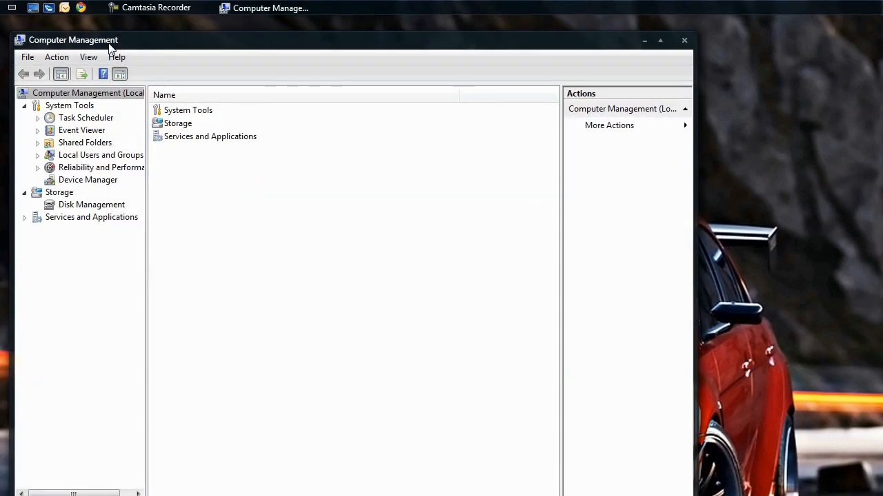
{"action": "mouse_move", "coordinate": [192, 74]}
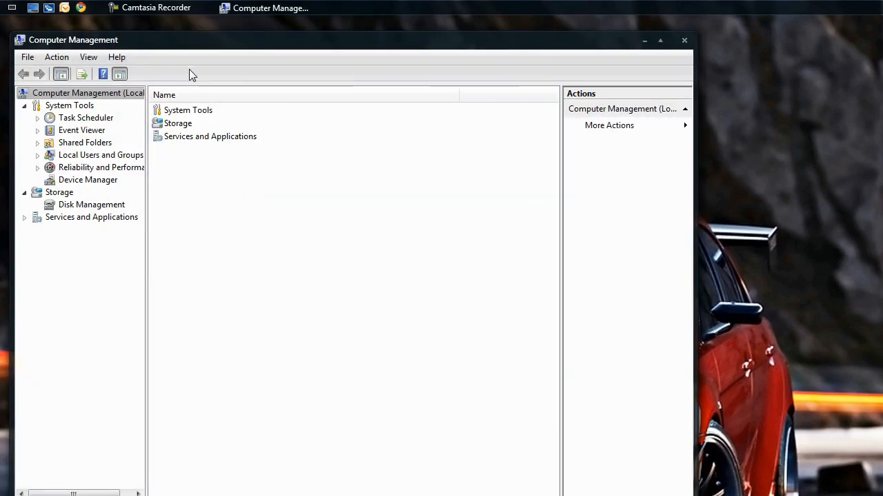
{"action": "mouse_move", "coordinate": [204, 76]}
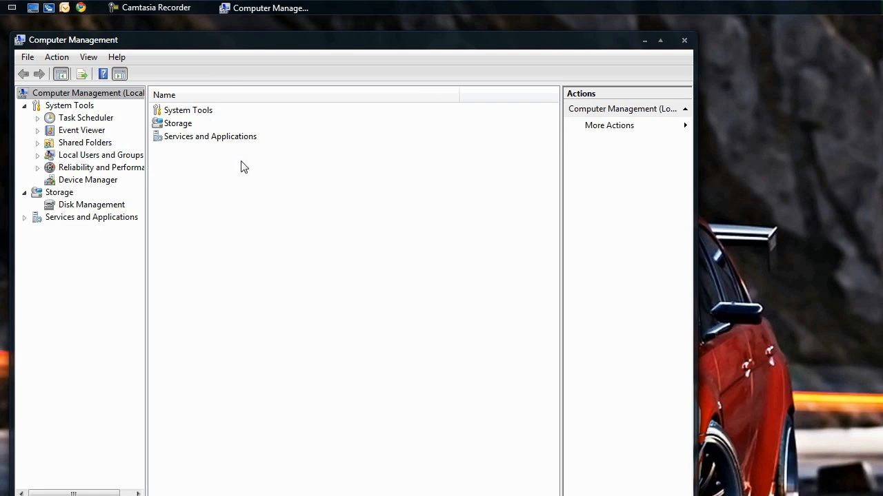
{"action": "mouse_move", "coordinate": [240, 209]}
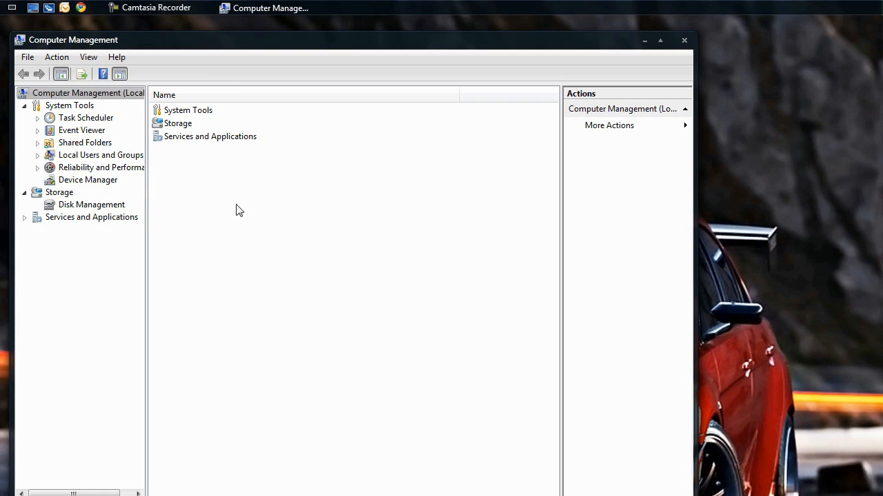
{"action": "mouse_move", "coordinate": [93, 210]}
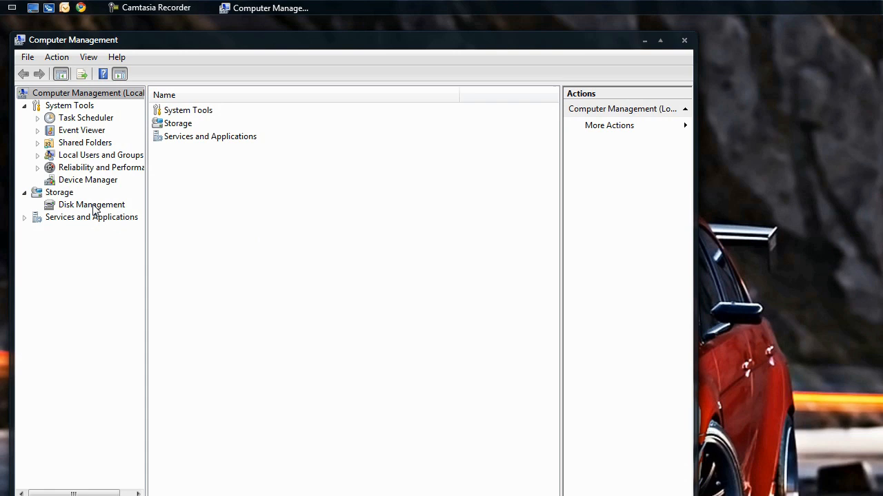
Show Disk Management under Storage and select the Storage (I:) volume.
{"action": "left_click", "coordinate": [91, 204]}
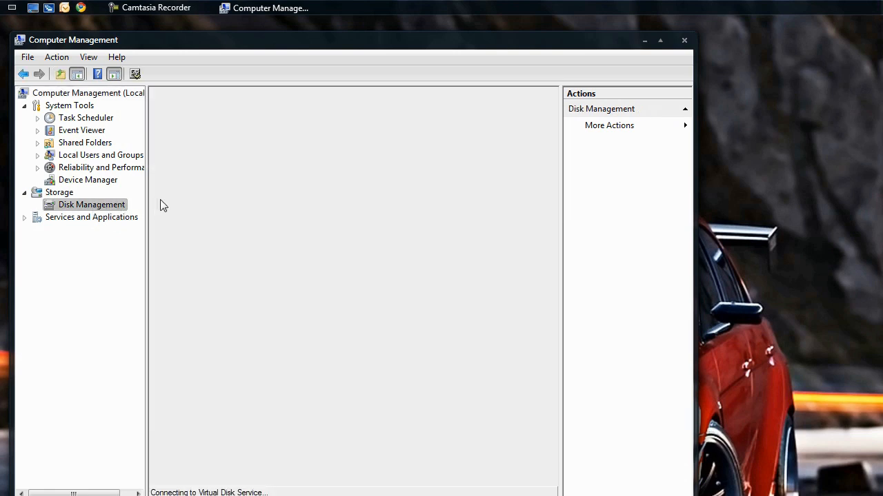
{"action": "mouse_move", "coordinate": [261, 190]}
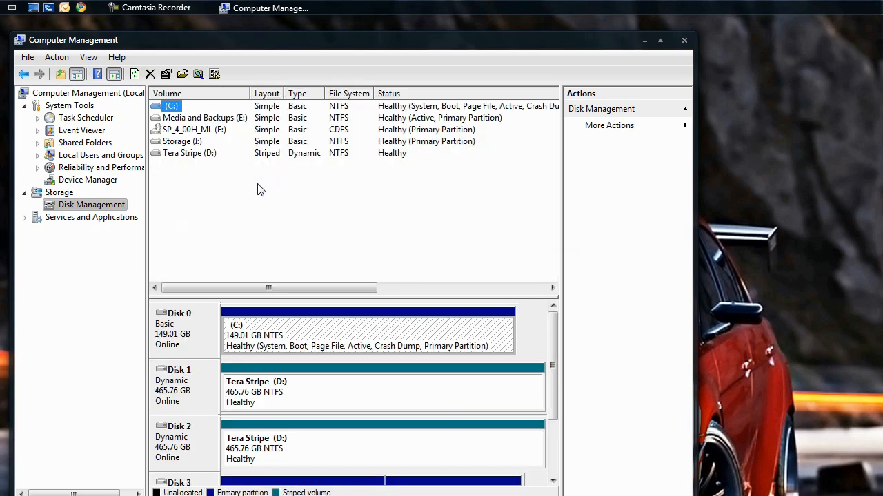
{"action": "mouse_move", "coordinate": [336, 170]}
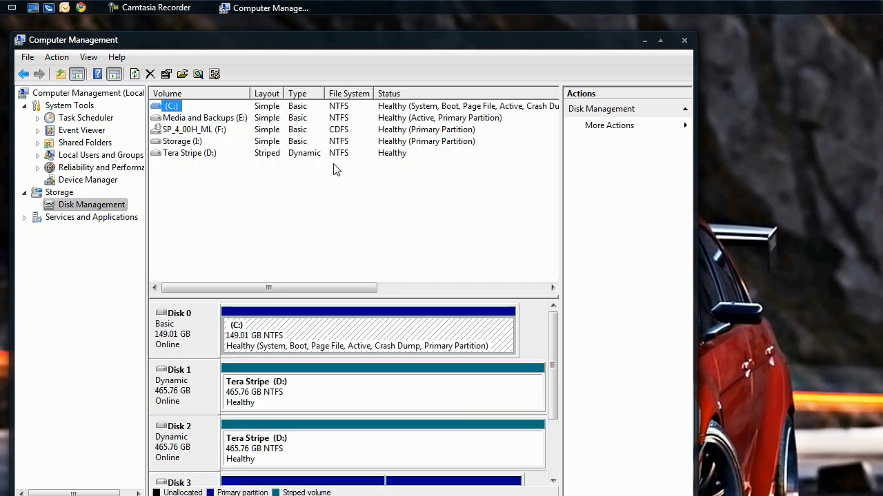
{"action": "left_click", "coordinate": [182, 141]}
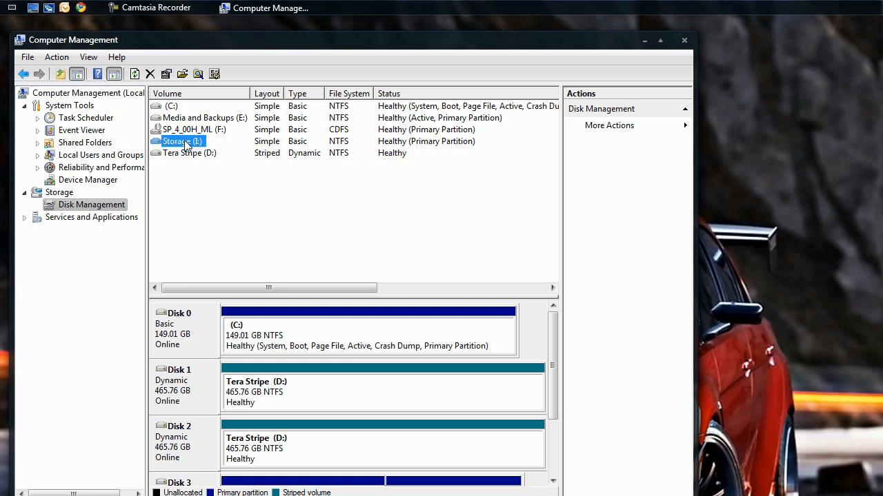
{"action": "mouse_move", "coordinate": [215, 152]}
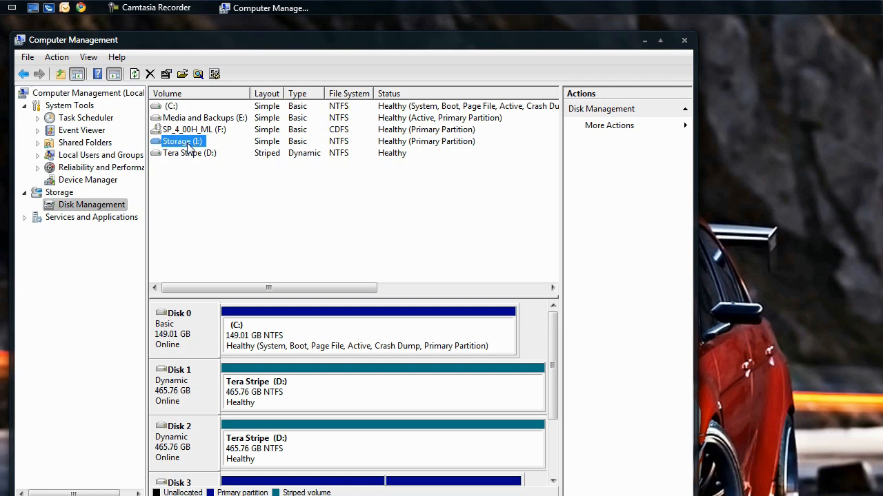
{"action": "mouse_move", "coordinate": [200, 151]}
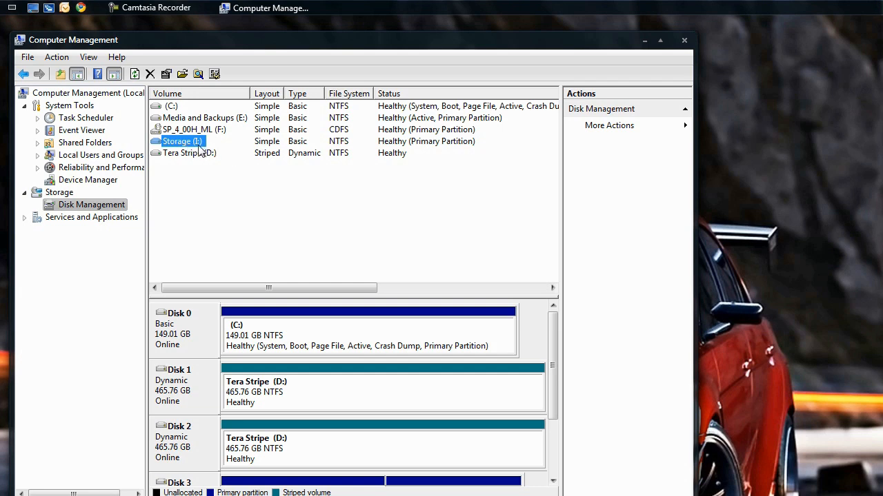
{"action": "mouse_move", "coordinate": [200, 152]}
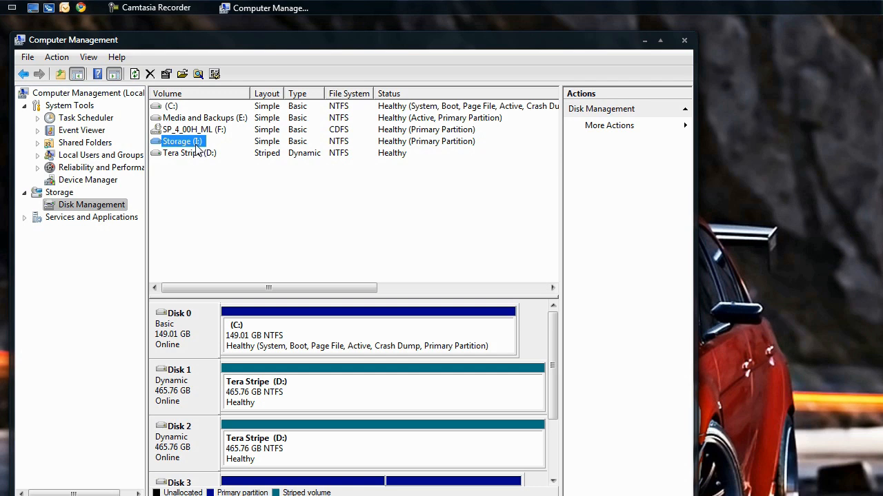
{"action": "mouse_move", "coordinate": [196, 149]}
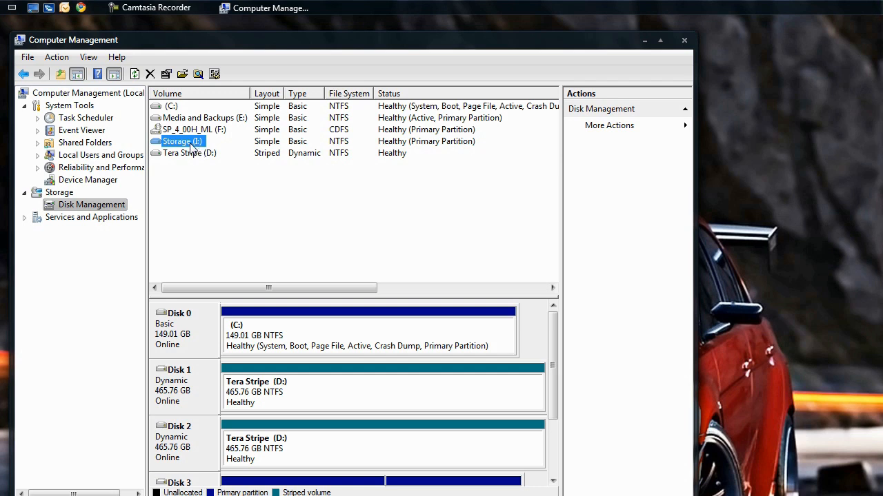
Shrink the Storage (I:) volume by 5000 MB via Shrink Volume.
{"action": "right_click", "coordinate": [182, 140]}
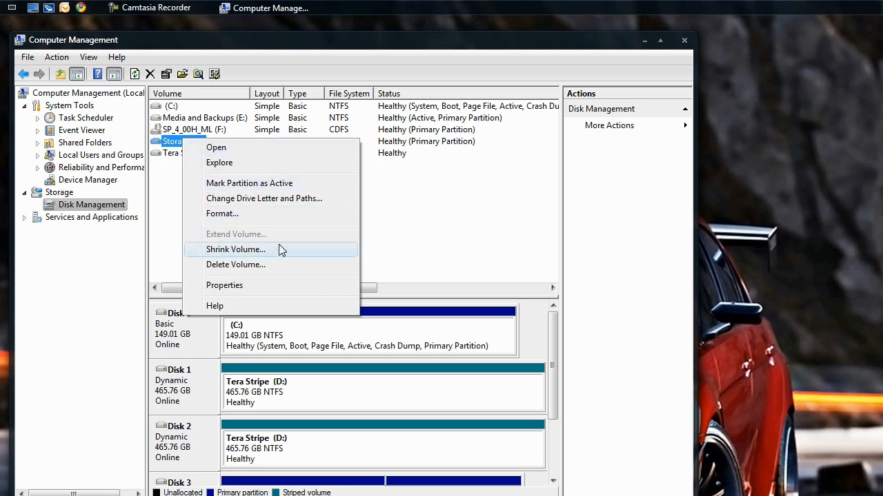
{"action": "mouse_move", "coordinate": [270, 251]}
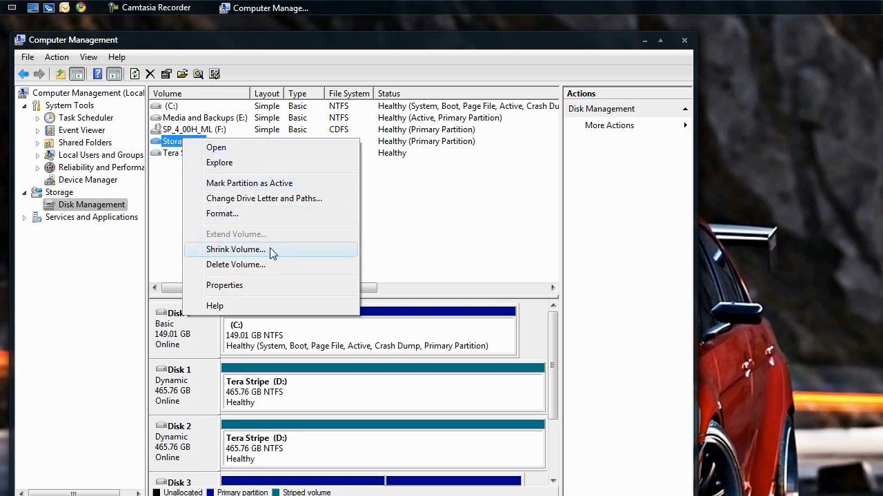
{"action": "left_click", "coordinate": [235, 249]}
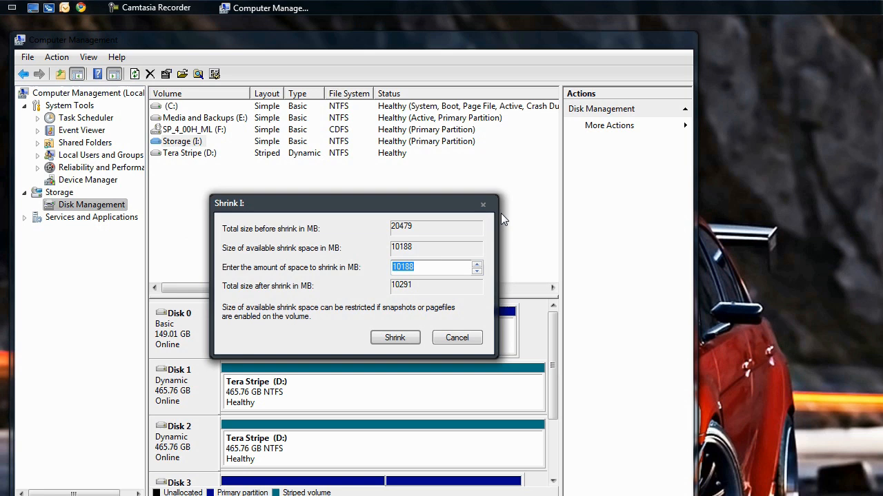
{"action": "mouse_move", "coordinate": [480, 199]}
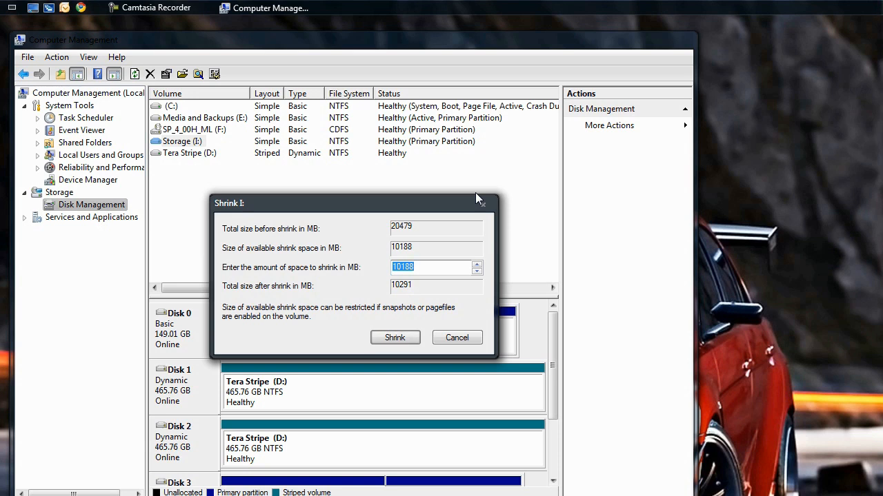
{"action": "type", "text": "5000"}
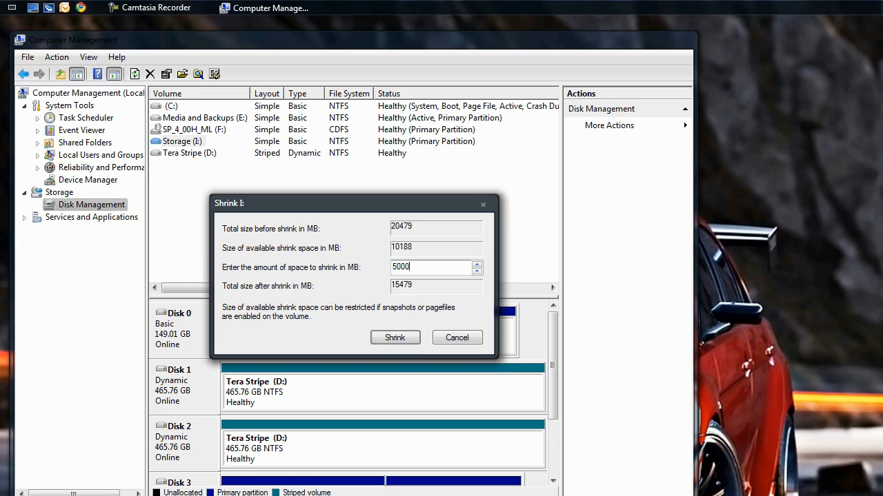
{"action": "mouse_move", "coordinate": [394, 338]}
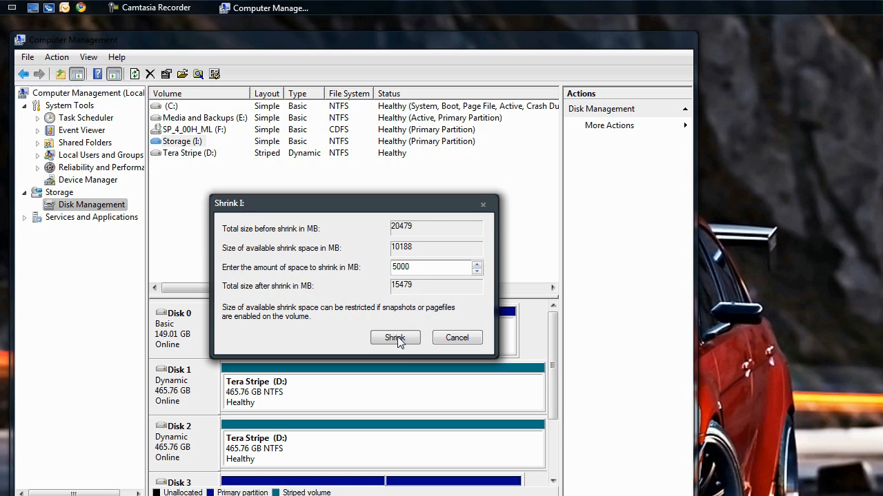
{"action": "left_click", "coordinate": [394, 336]}
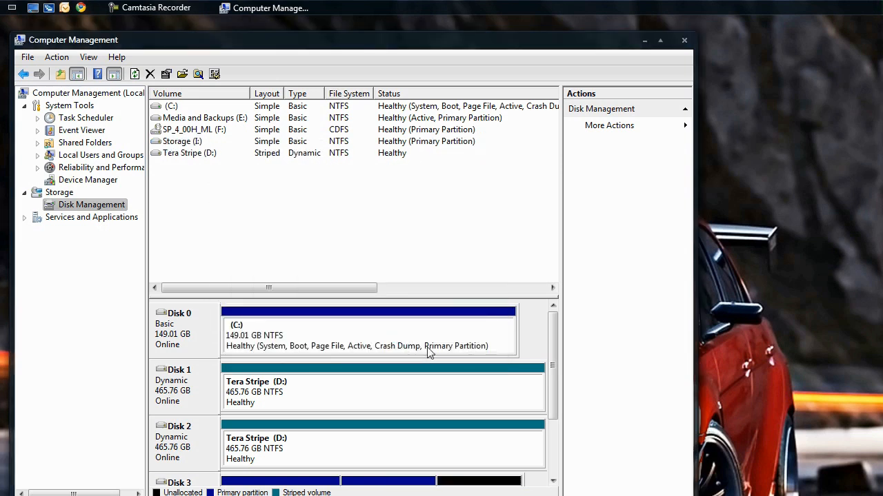
{"action": "scroll", "scroll_direction": "down", "scroll_amount": 3}
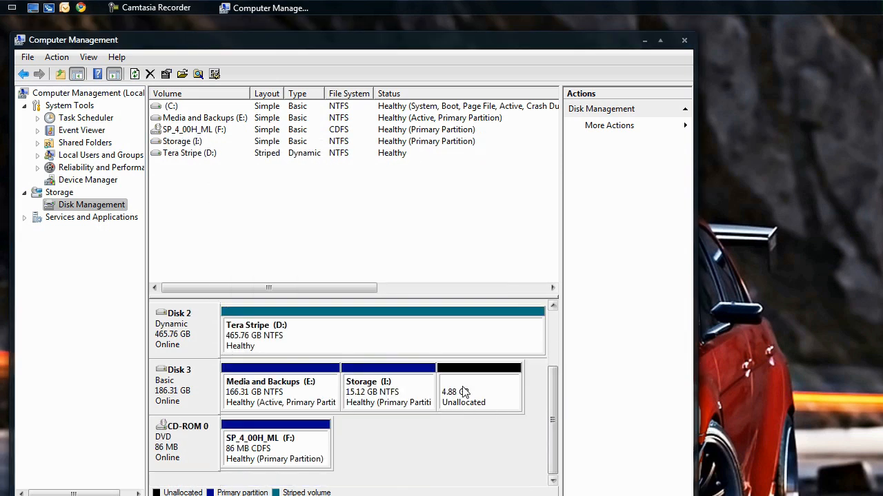
{"action": "mouse_move", "coordinate": [494, 403]}
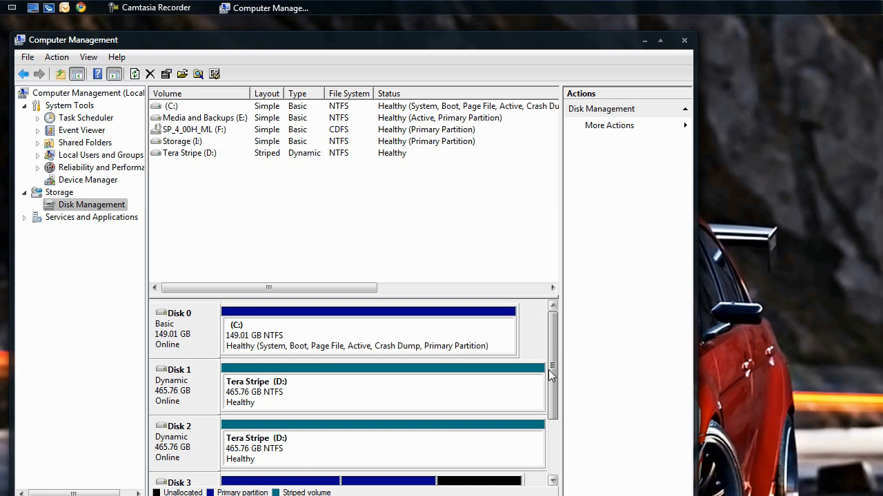
{"action": "scroll", "scroll_direction": "down", "scroll_amount": 3}
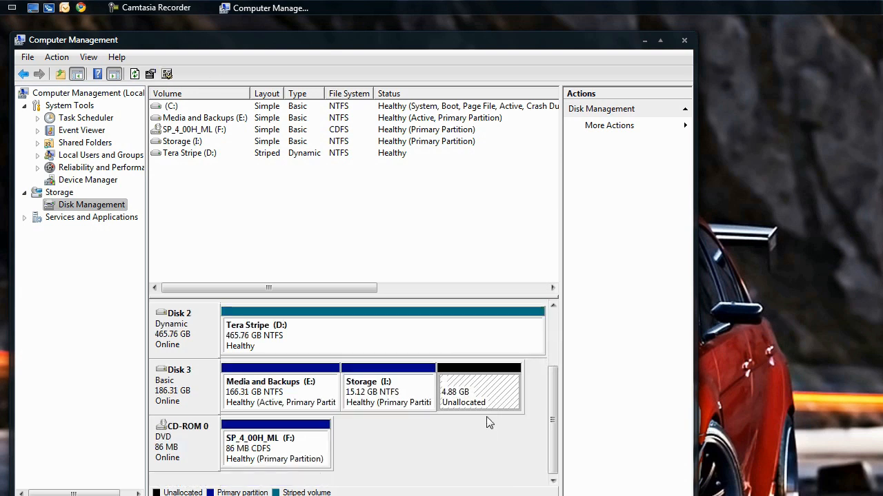
Begin a New Simple Volume on the 4.88 GB unallocated space, keep 5000 MB and pick its drive letter.
{"action": "right_click", "coordinate": [479, 389]}
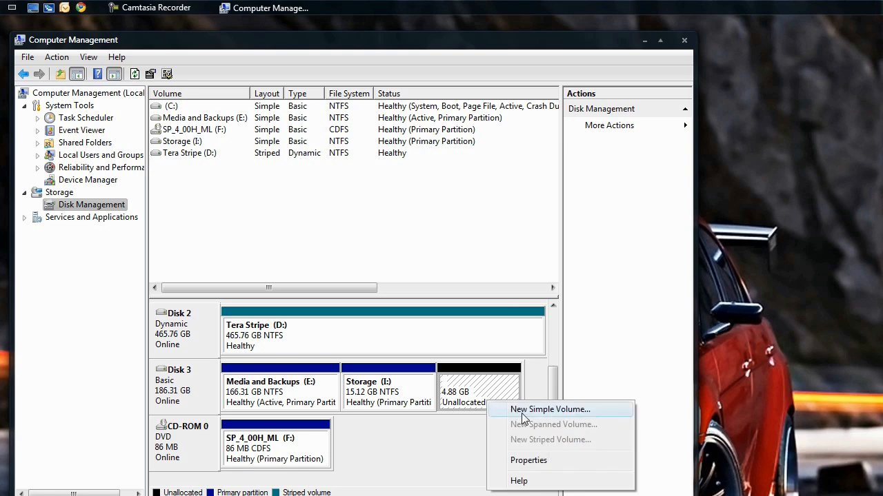
{"action": "left_click", "coordinate": [550, 409]}
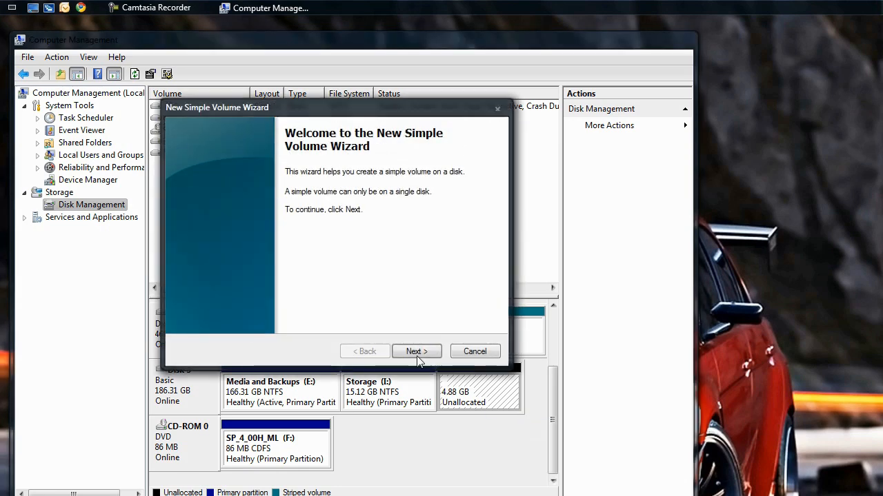
{"action": "left_click", "coordinate": [417, 352]}
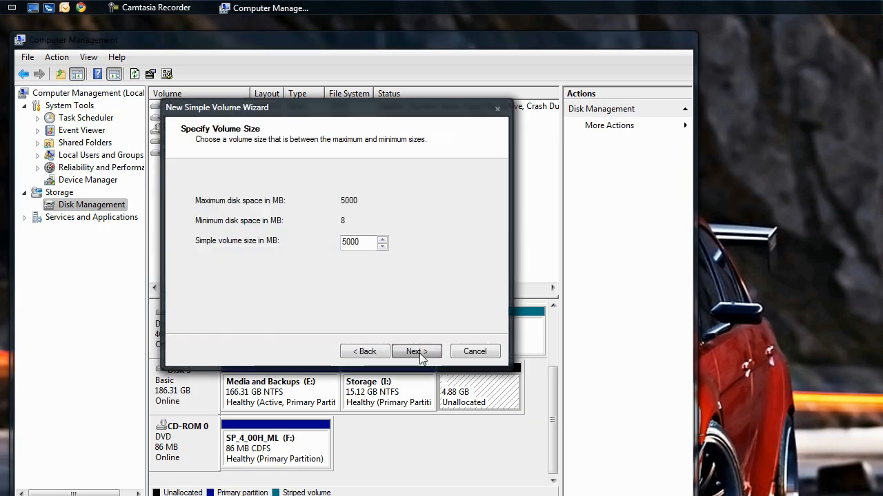
{"action": "left_click", "coordinate": [416, 352]}
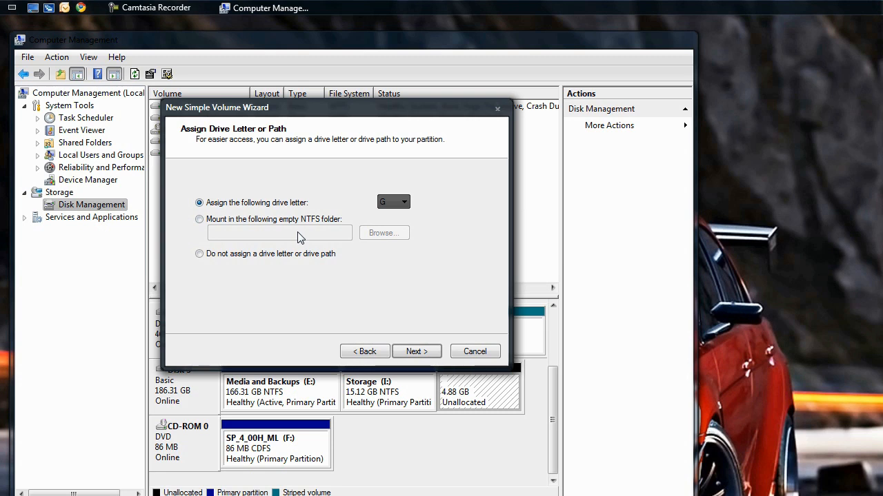
{"action": "left_click", "coordinate": [404, 202]}
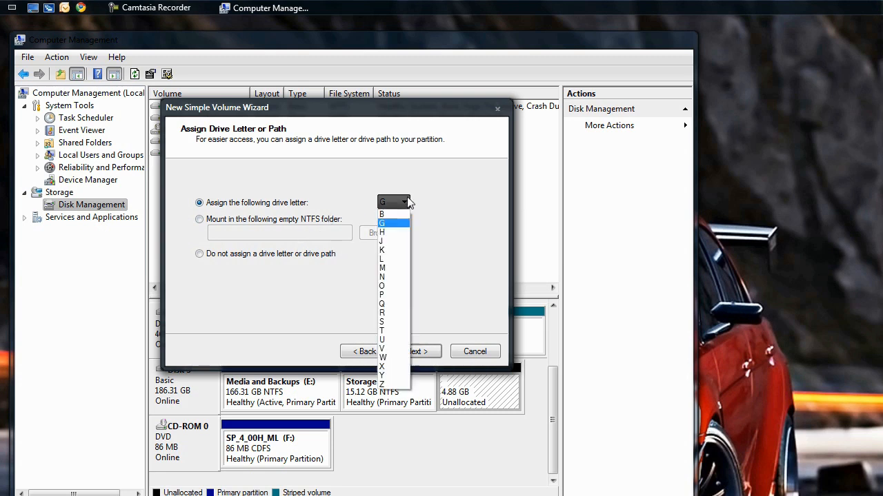
{"action": "left_click", "coordinate": [381, 222]}
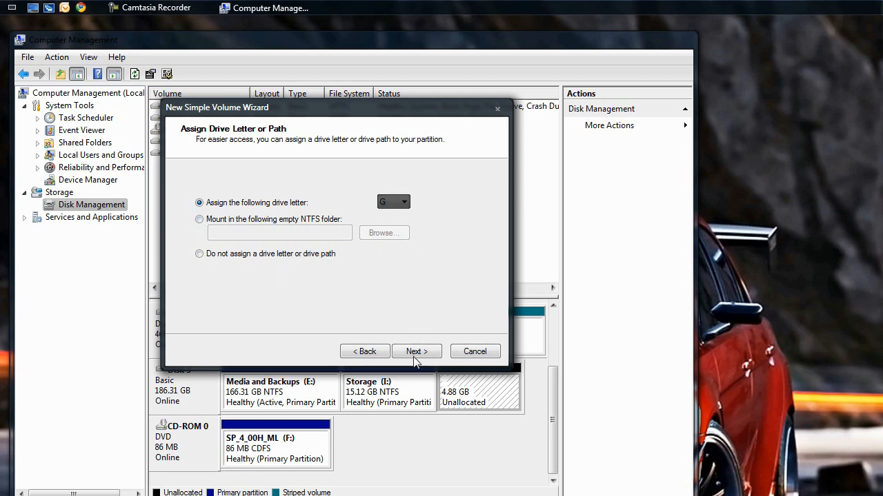
Label the volume 'Test', enable quick format as NTFS and finish the wizard.
{"action": "left_click", "coordinate": [417, 351]}
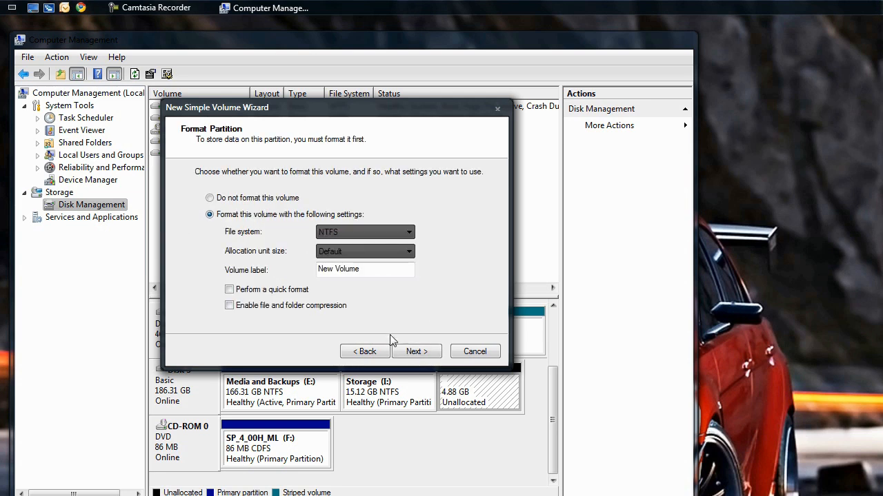
{"action": "mouse_move", "coordinate": [257, 264]}
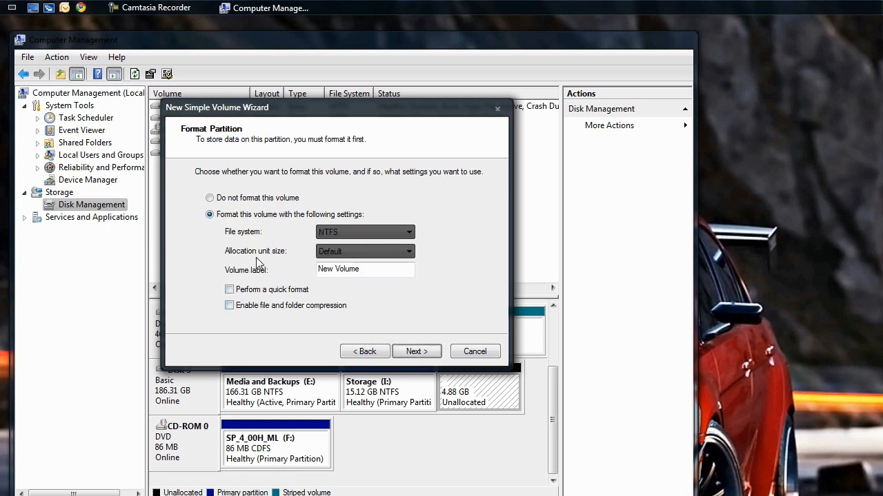
{"action": "mouse_move", "coordinate": [417, 289]}
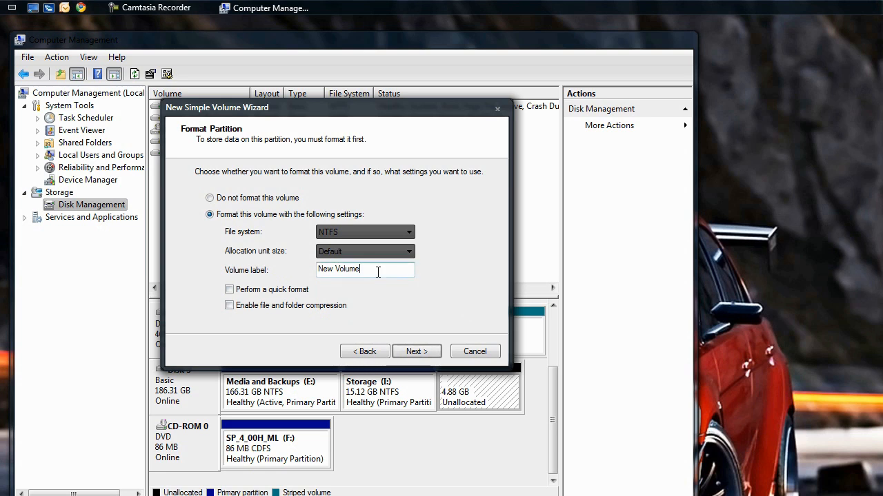
{"action": "type", "text": "Test"}
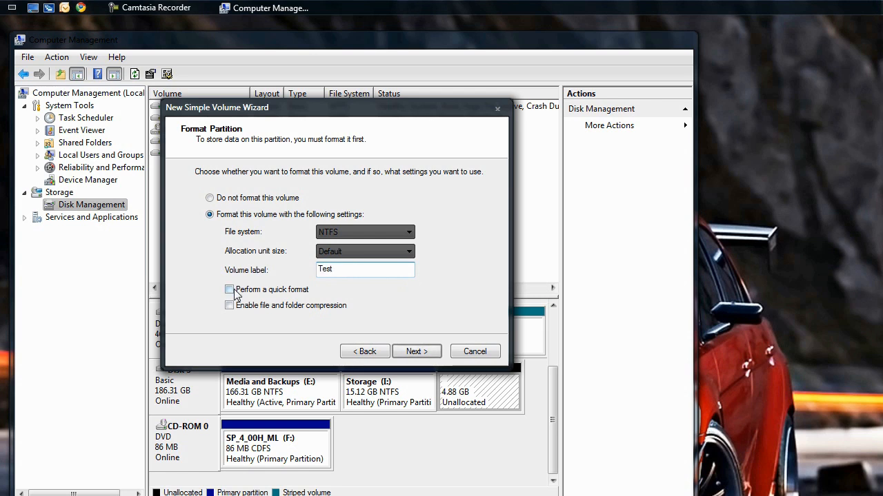
{"action": "left_click", "coordinate": [229, 289]}
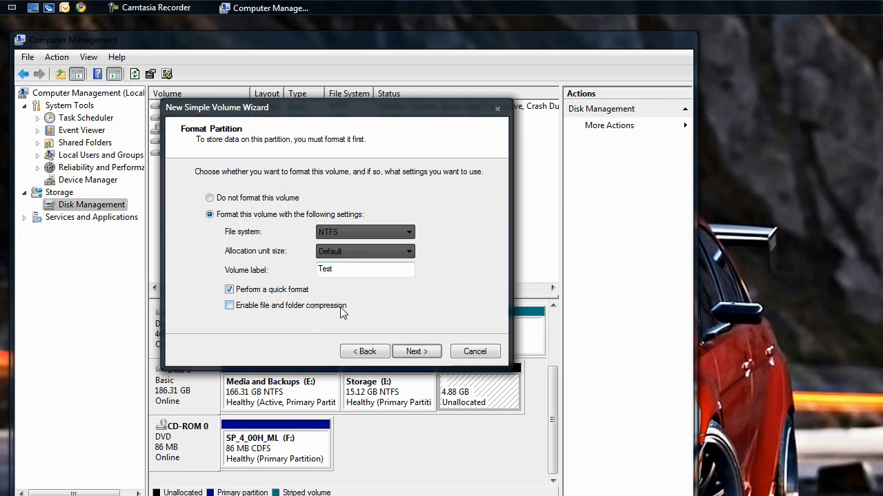
{"action": "left_click", "coordinate": [417, 352]}
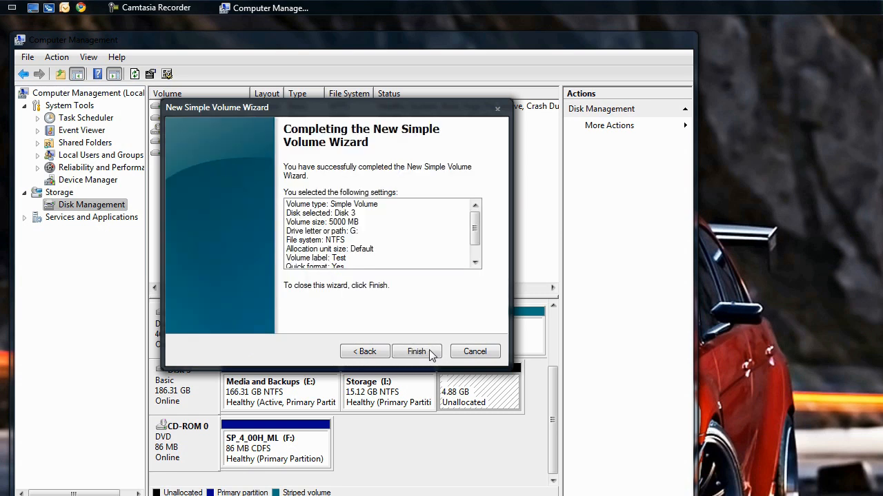
{"action": "left_click", "coordinate": [416, 351]}
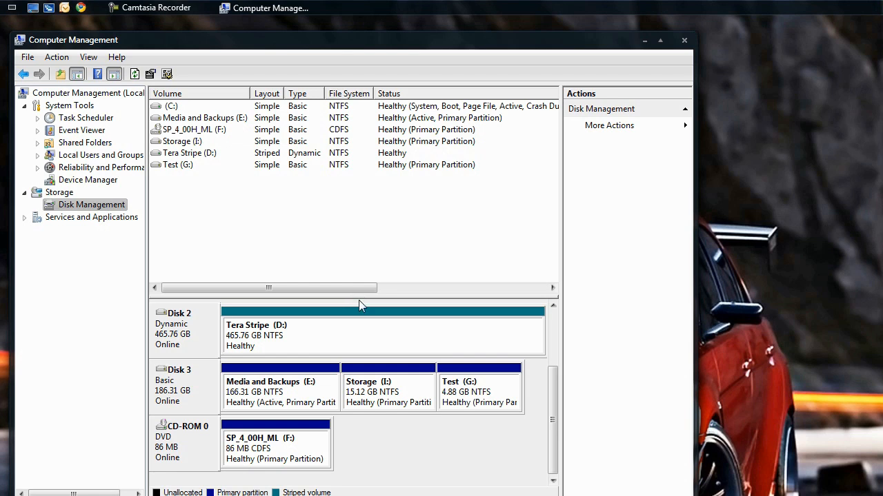
Open the new Test (G:) drive in Explorer from the Start menu's Computer list.
{"action": "left_click", "coordinate": [6, 495]}
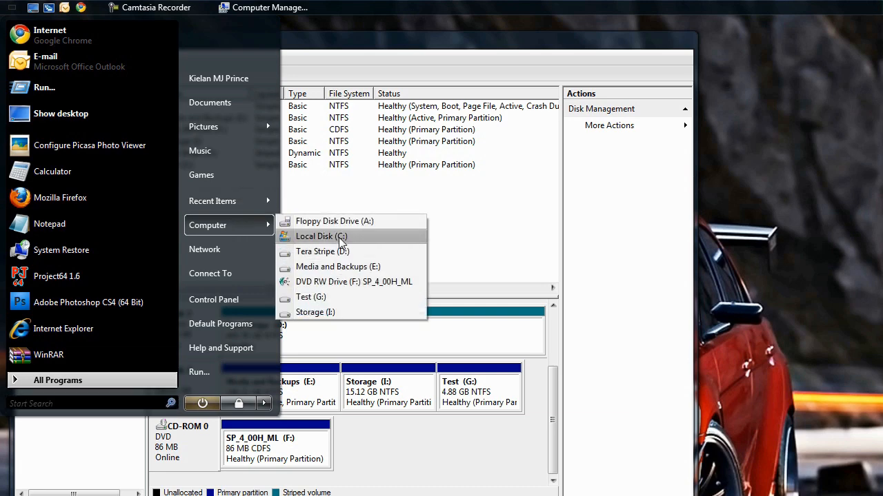
{"action": "left_click", "coordinate": [320, 235]}
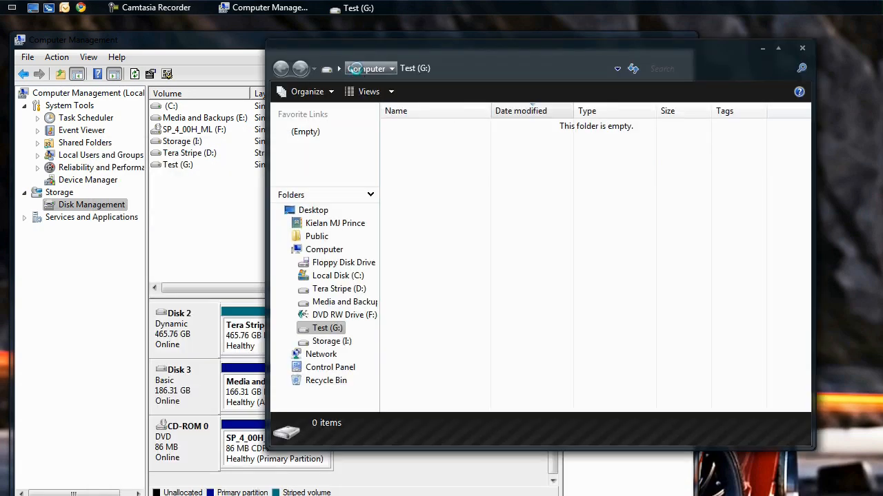
{"action": "left_click", "coordinate": [324, 249]}
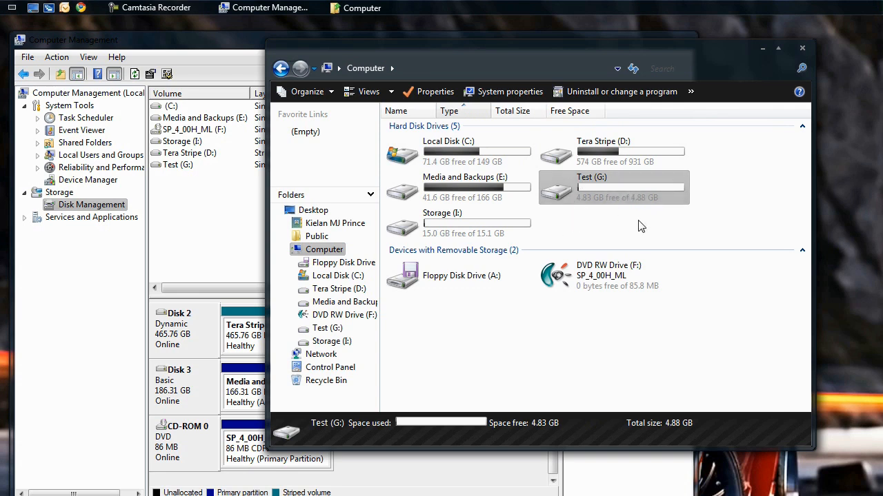
{"action": "mouse_move", "coordinate": [622, 220]}
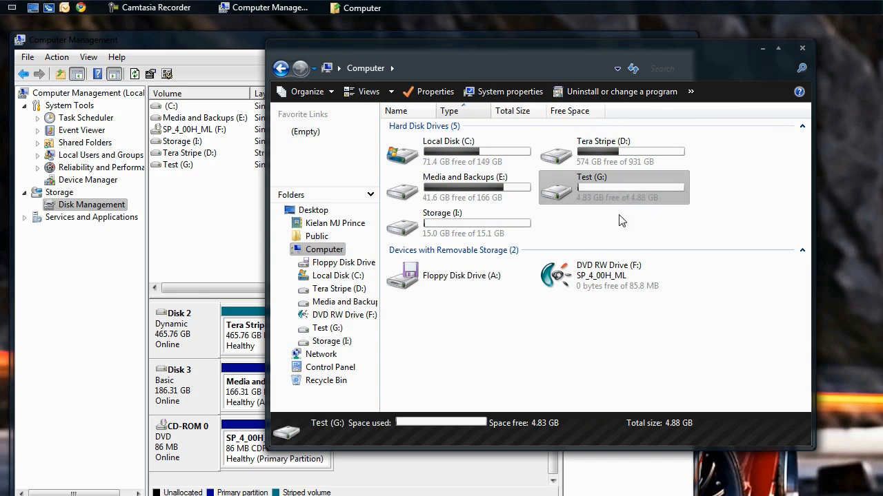
{"action": "mouse_move", "coordinate": [460, 223]}
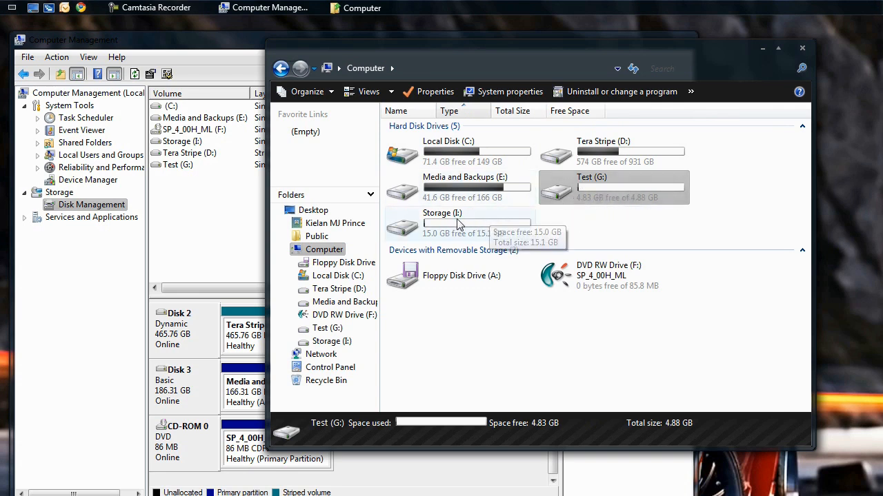
{"action": "mouse_move", "coordinate": [511, 177]}
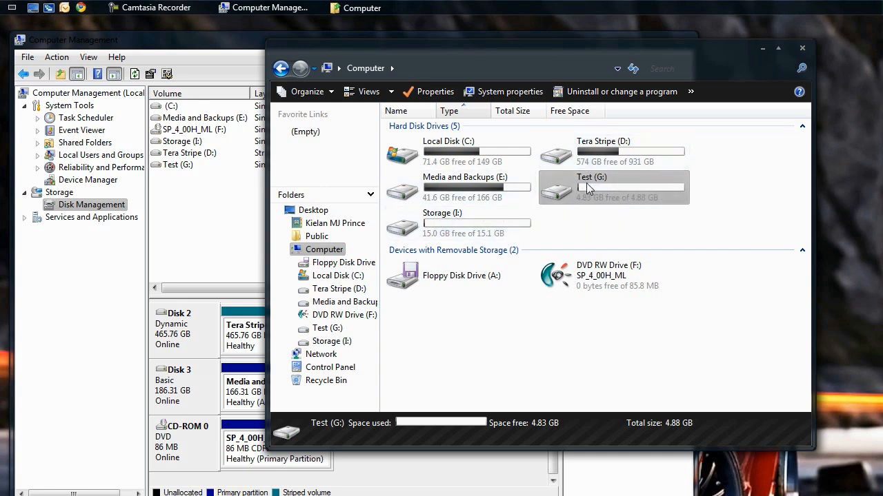
{"action": "double_click", "coordinate": [592, 187]}
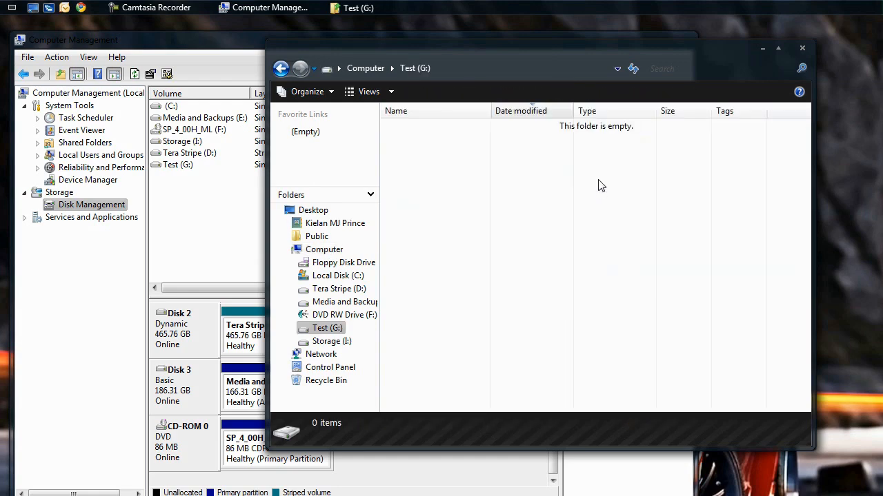